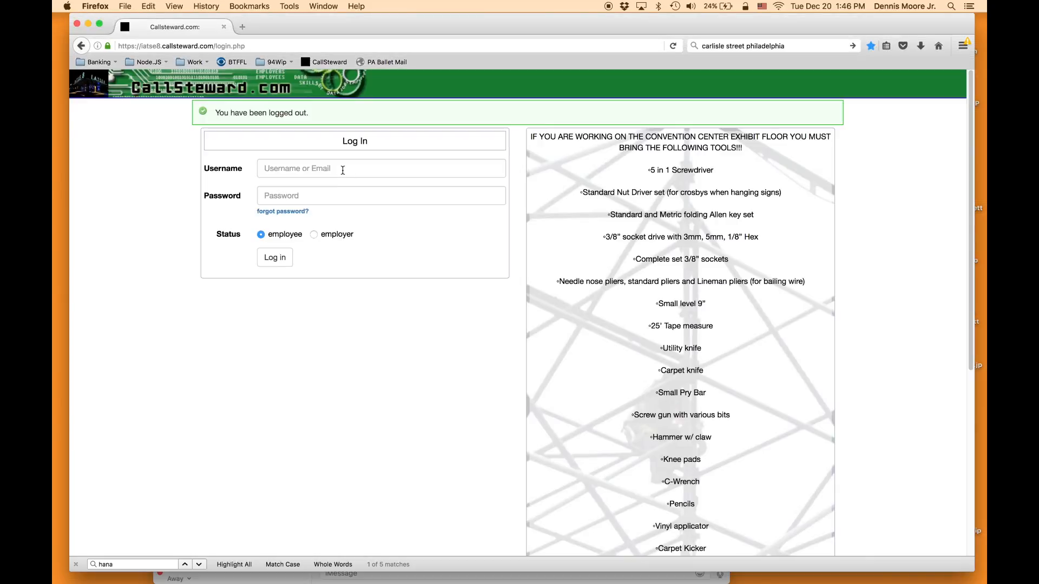
text(example)
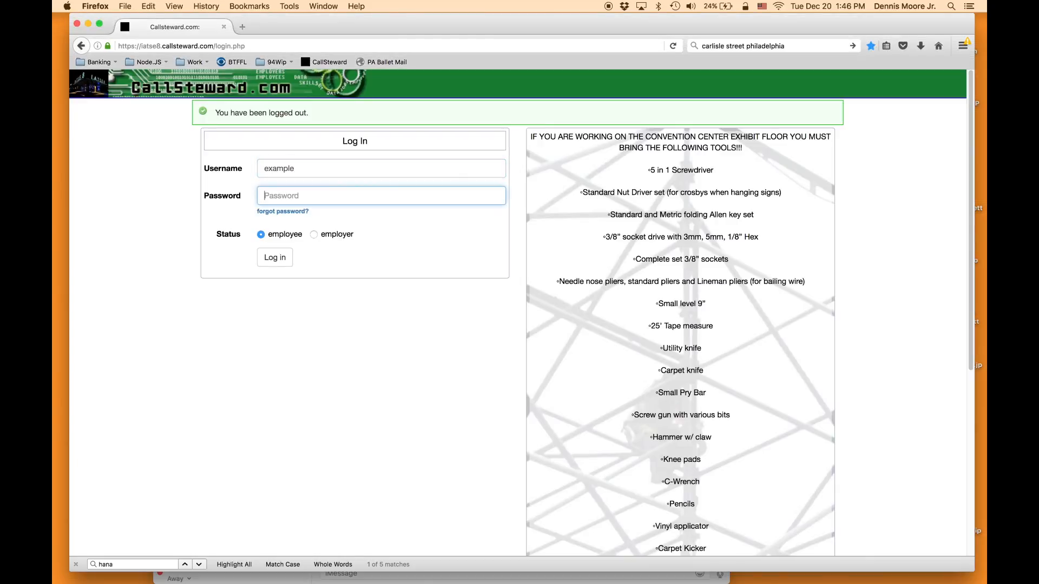
text(password)
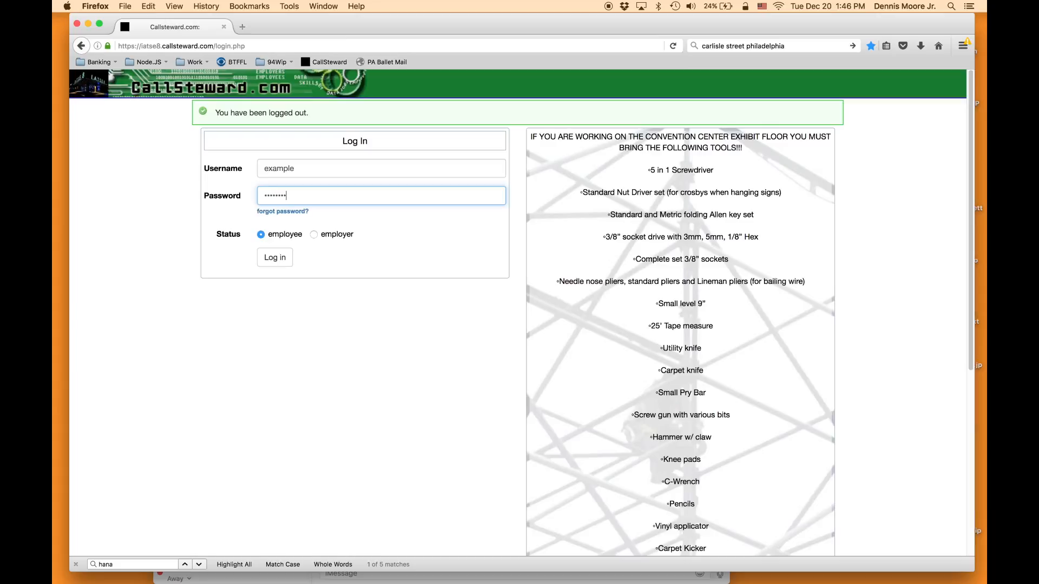
click(274, 257)
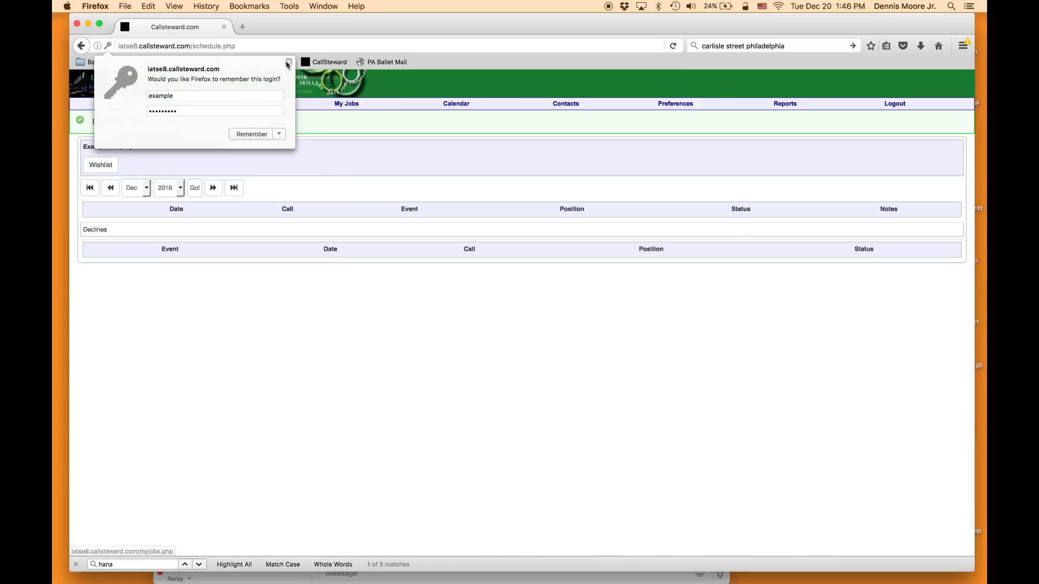
Step: Decline Firefox's saved-login prompt and go to the Preferences page
click(287, 64)
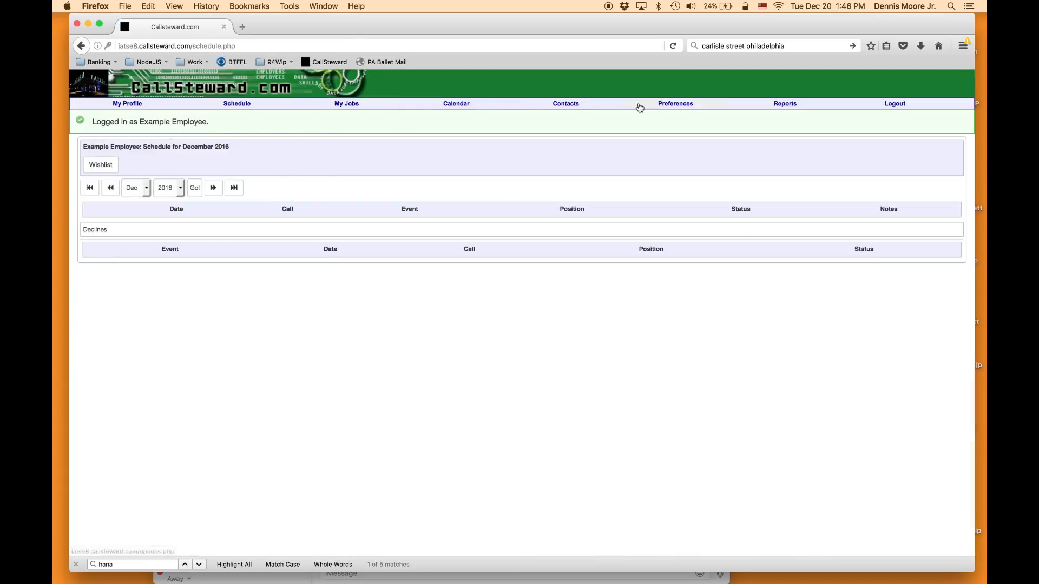
click(676, 103)
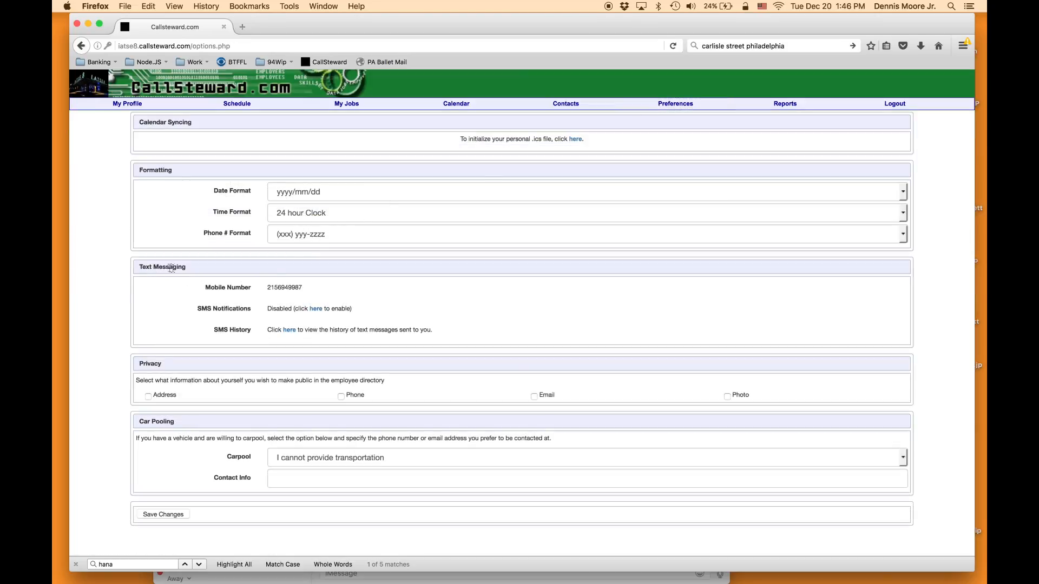
mouse_move(307, 316)
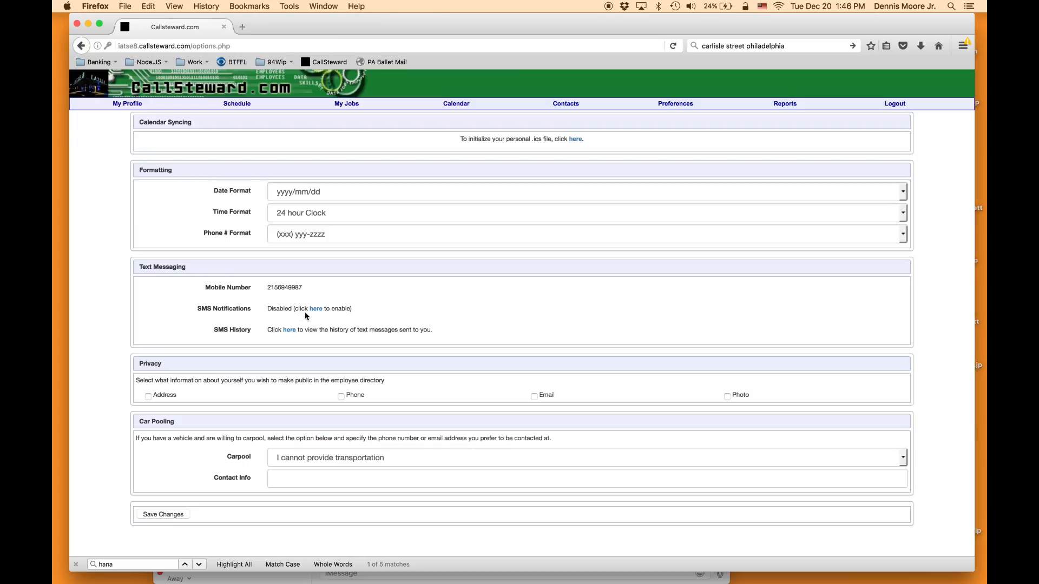
mouse_move(322, 316)
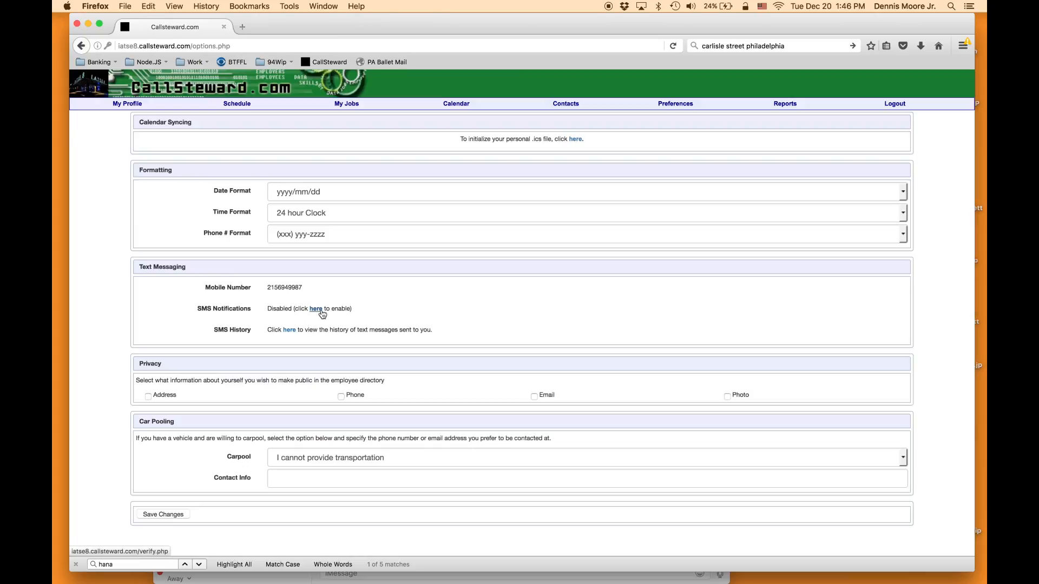
Step: Start SMS setup, choose carrier Verizon (vtext.com), and request a verification code
click(316, 309)
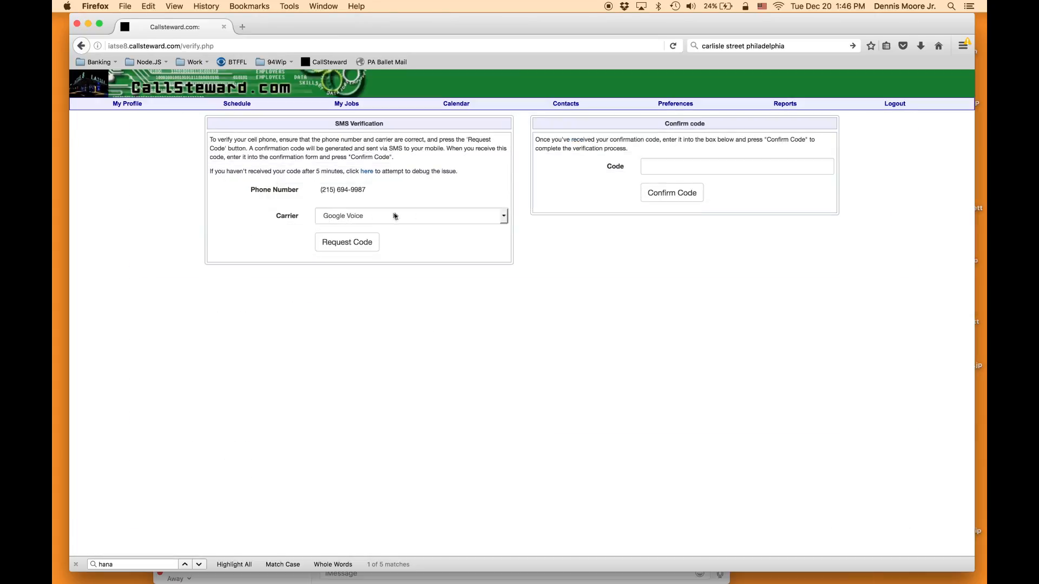
click(411, 216)
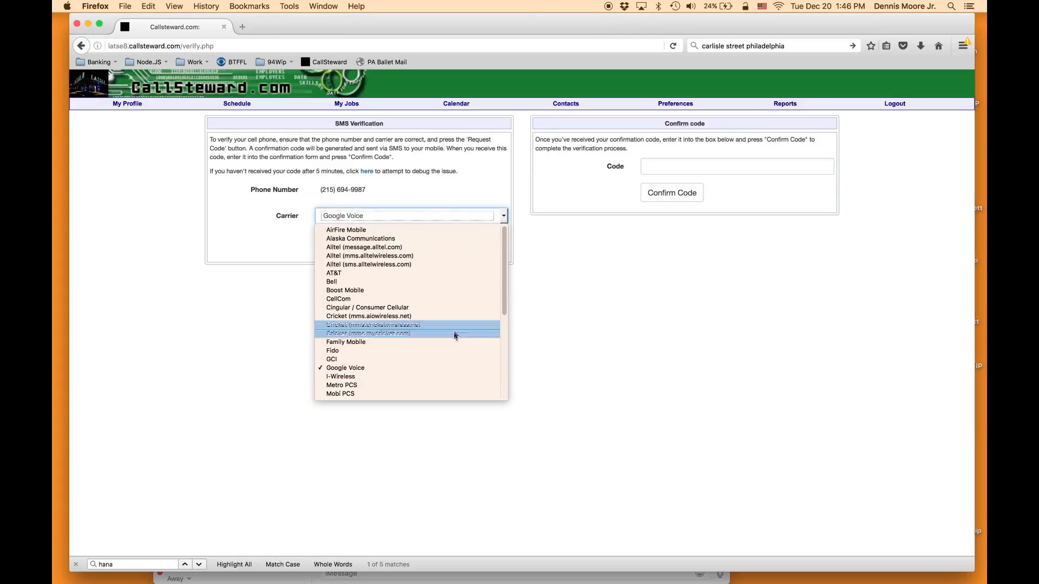
scroll(down, 3)
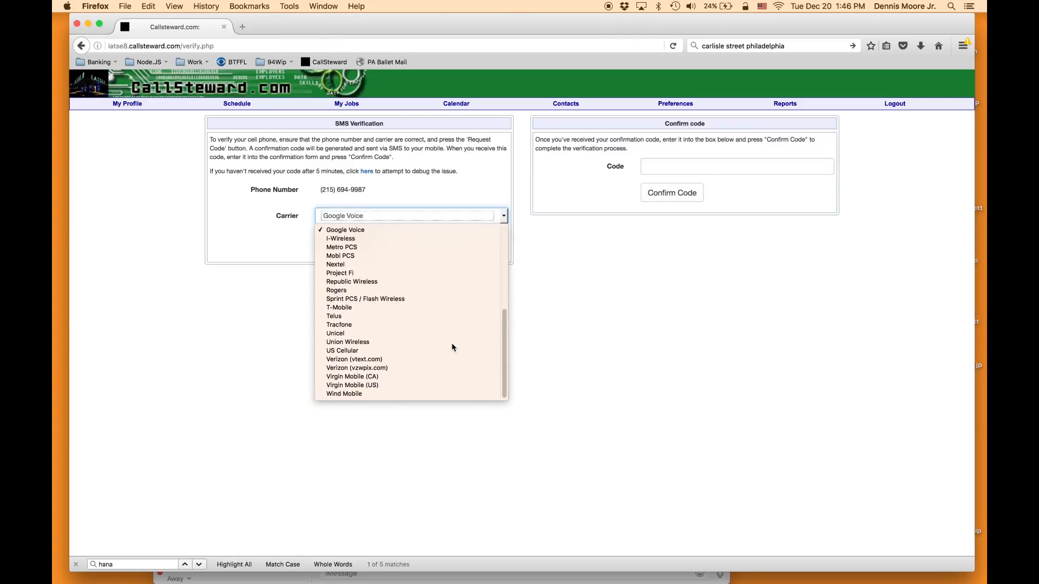
mouse_move(395, 359)
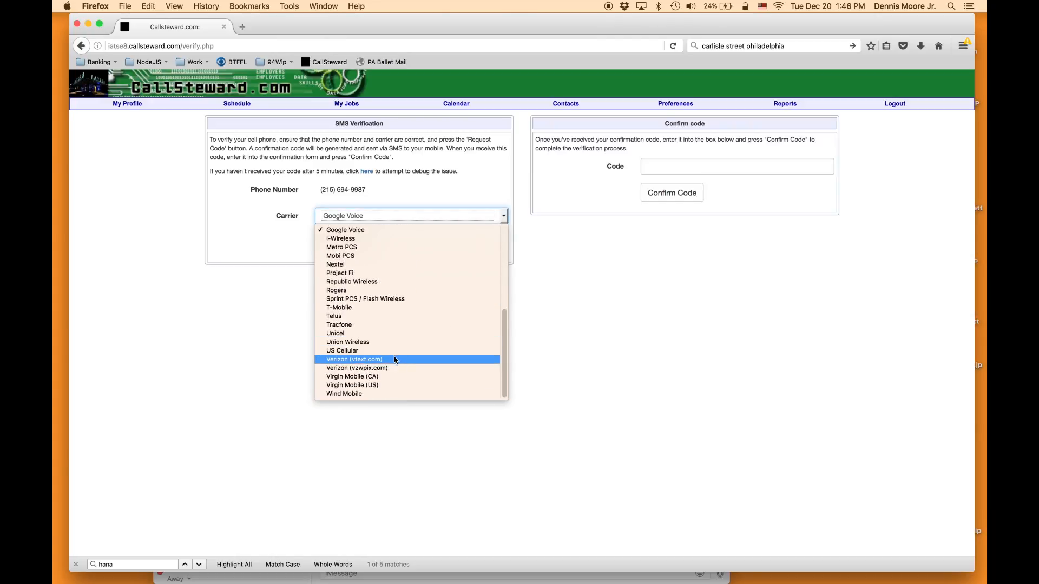
click(353, 359)
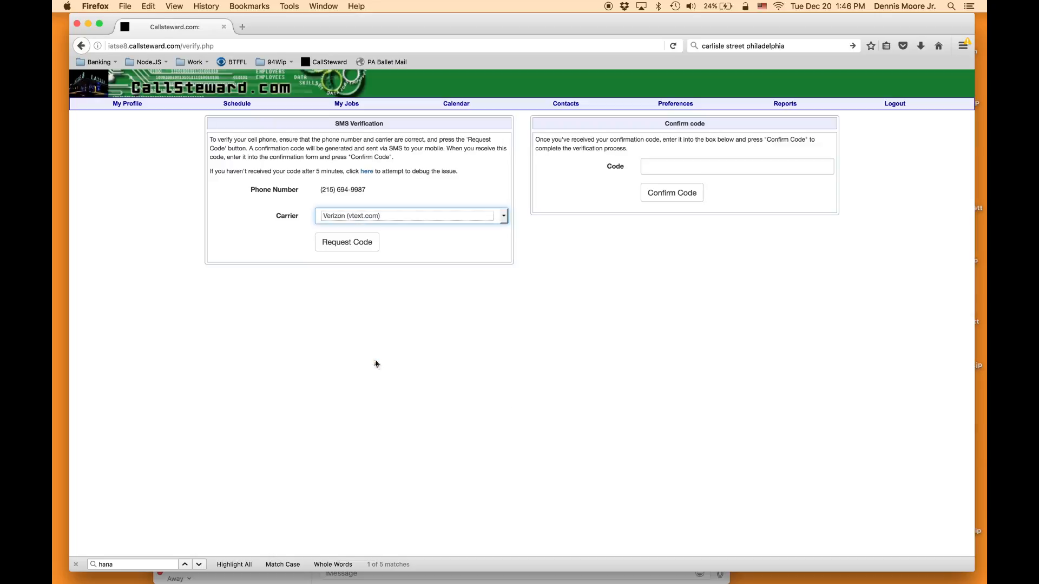
click(347, 242)
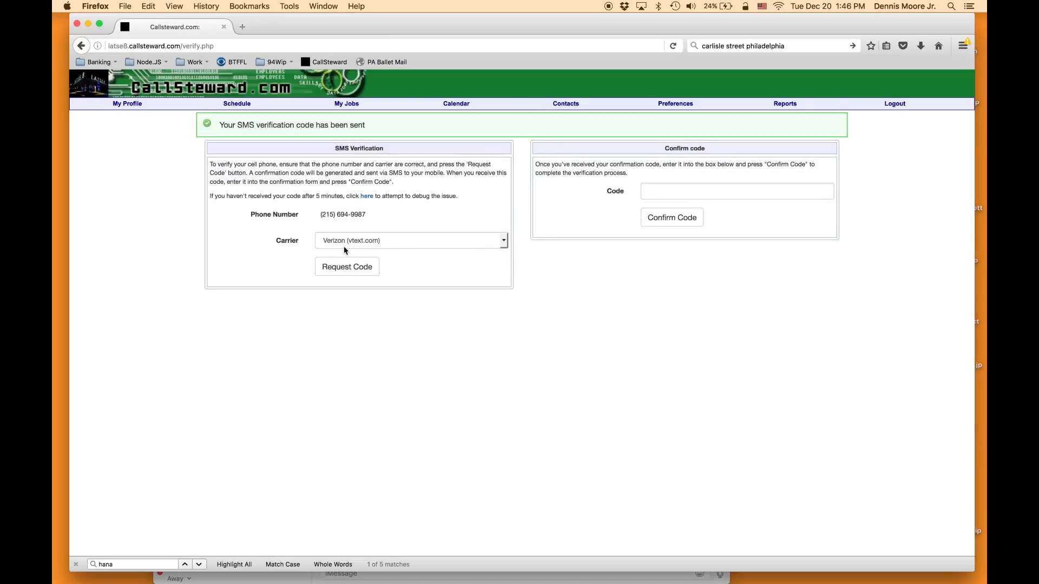
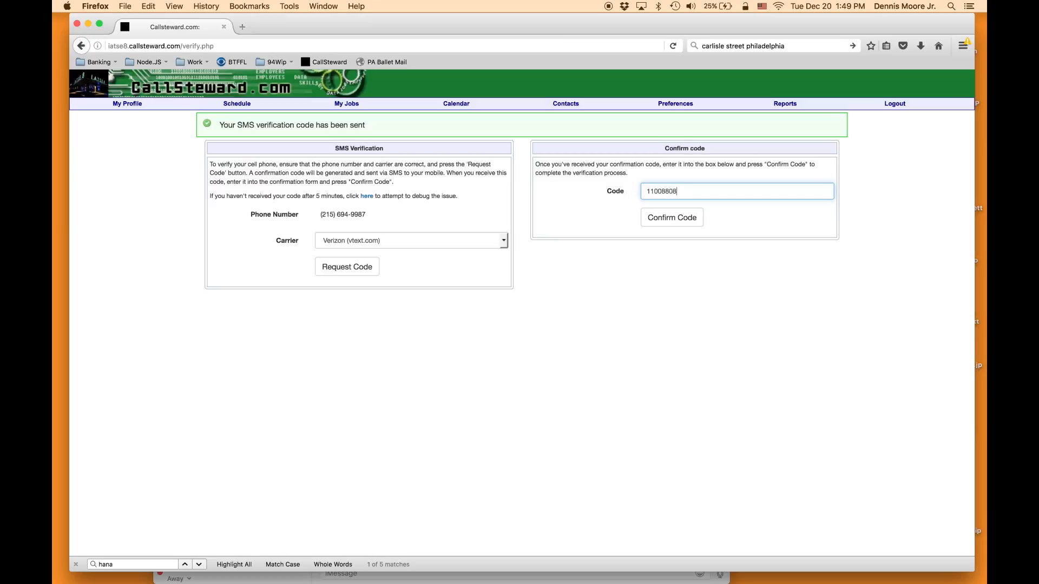
click(672, 217)
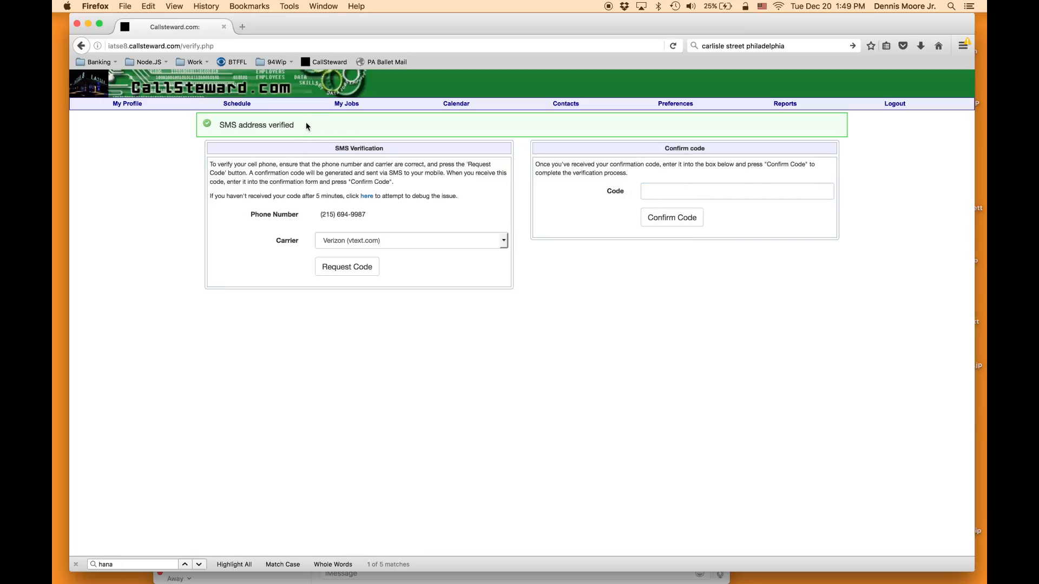
mouse_move(669, 106)
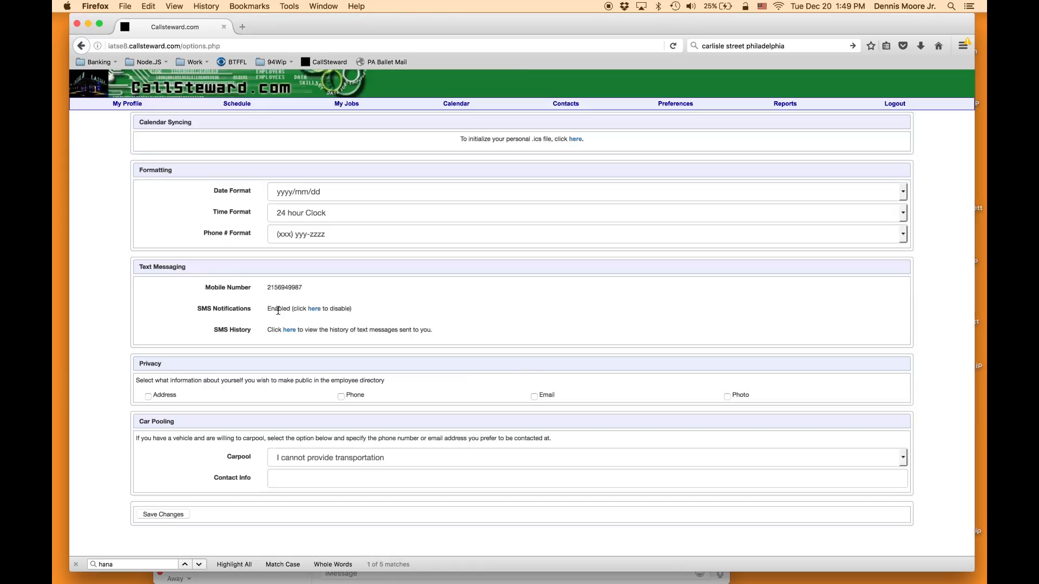
mouse_move(289, 331)
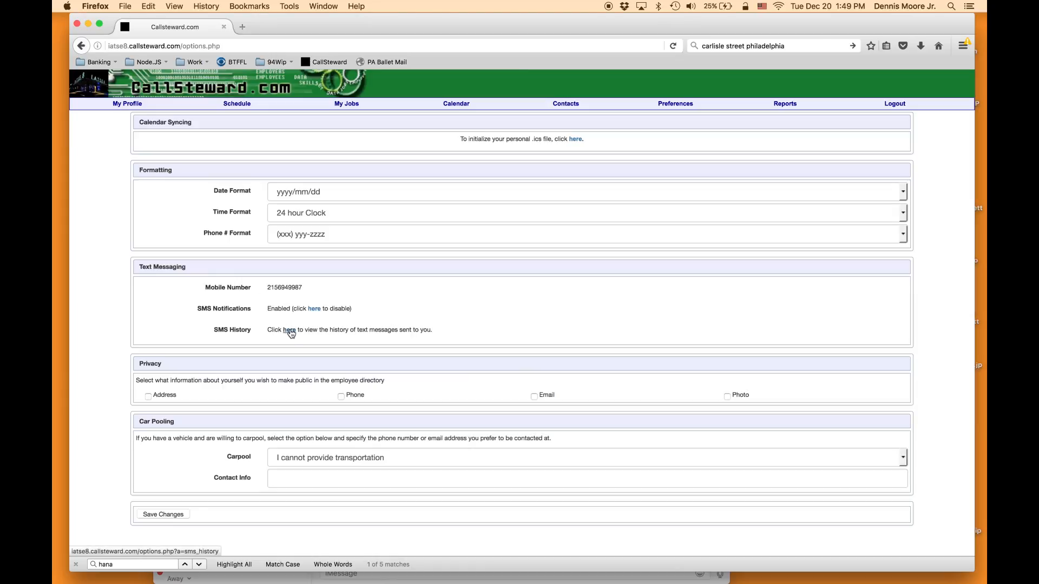
mouse_move(316, 317)
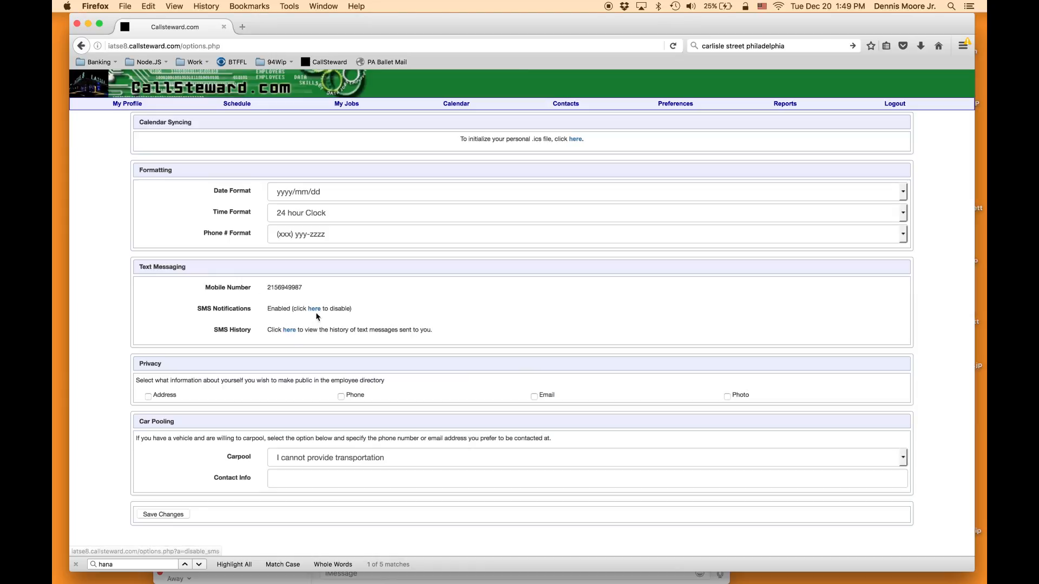
Step: Turn SMS notifications off using the 'here' link on Preferences
click(314, 309)
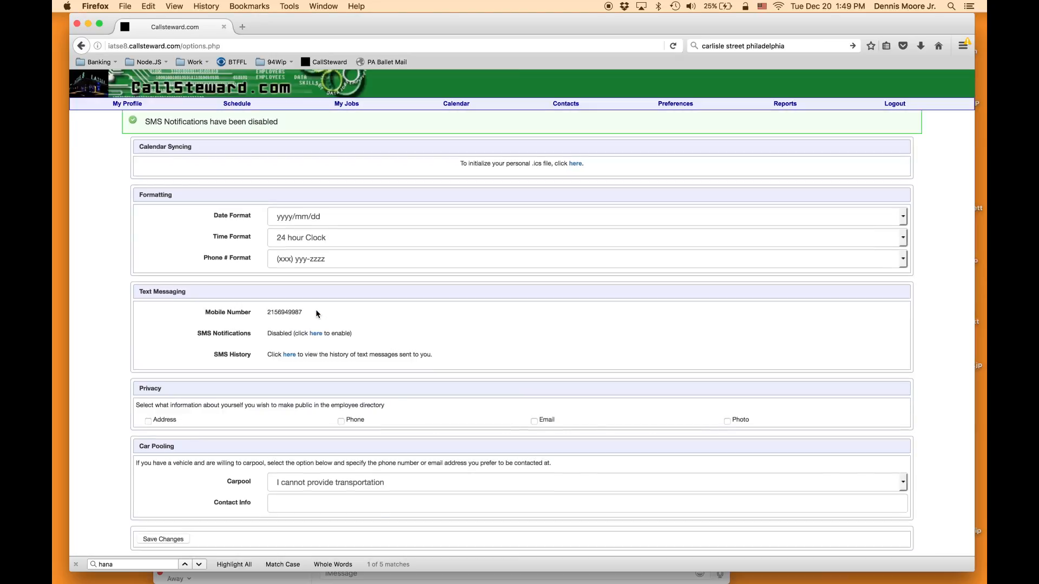